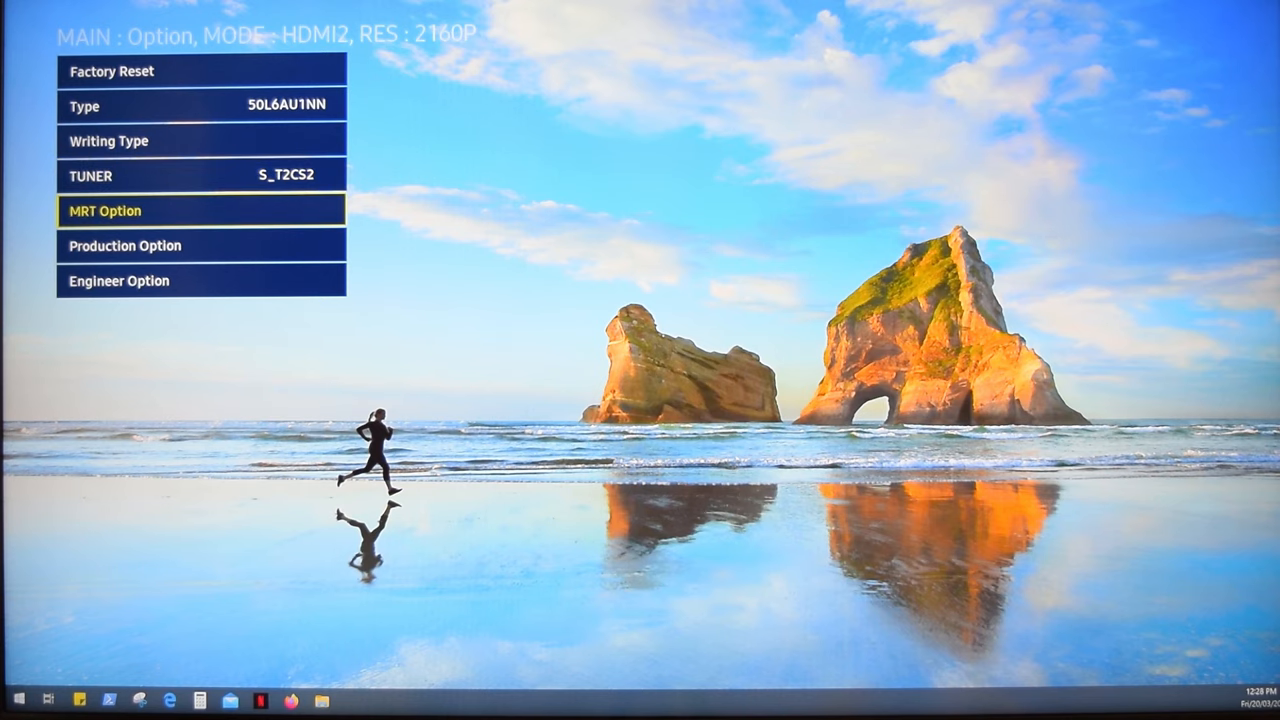
Enter MRT Option to list model options and feature support like Front Color, BT Support, Game Mode
left_click(104, 210)
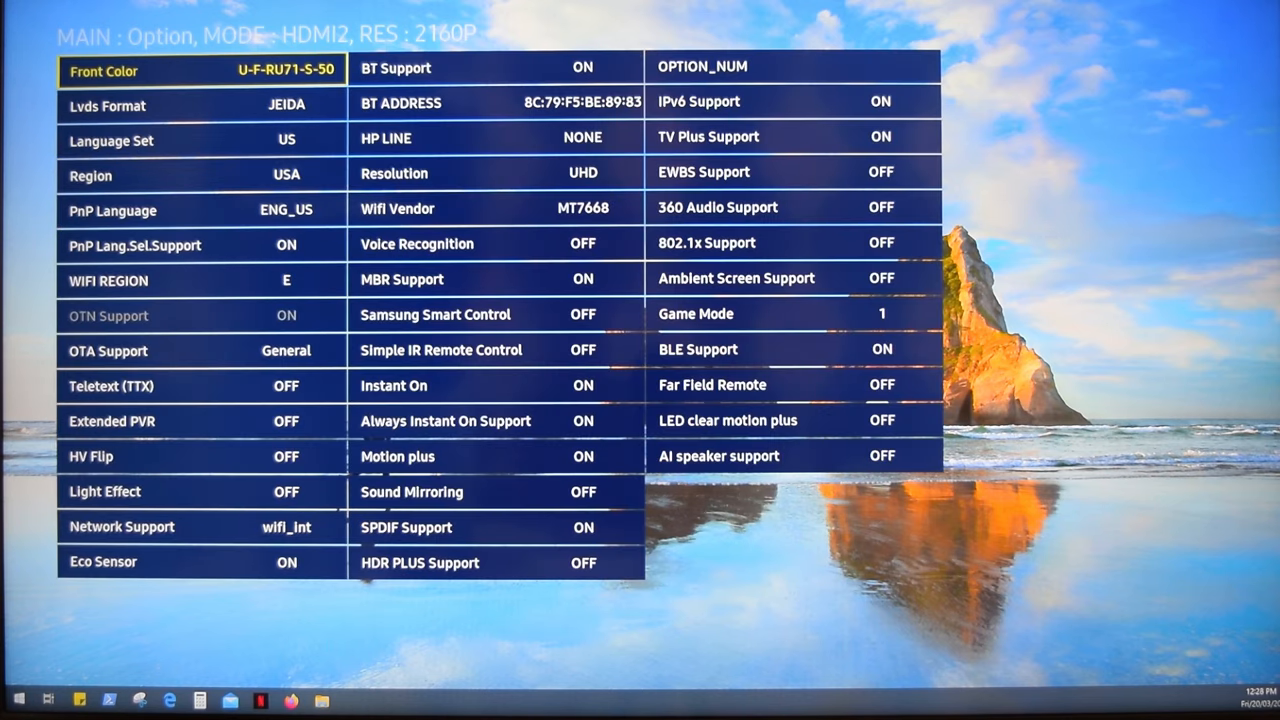